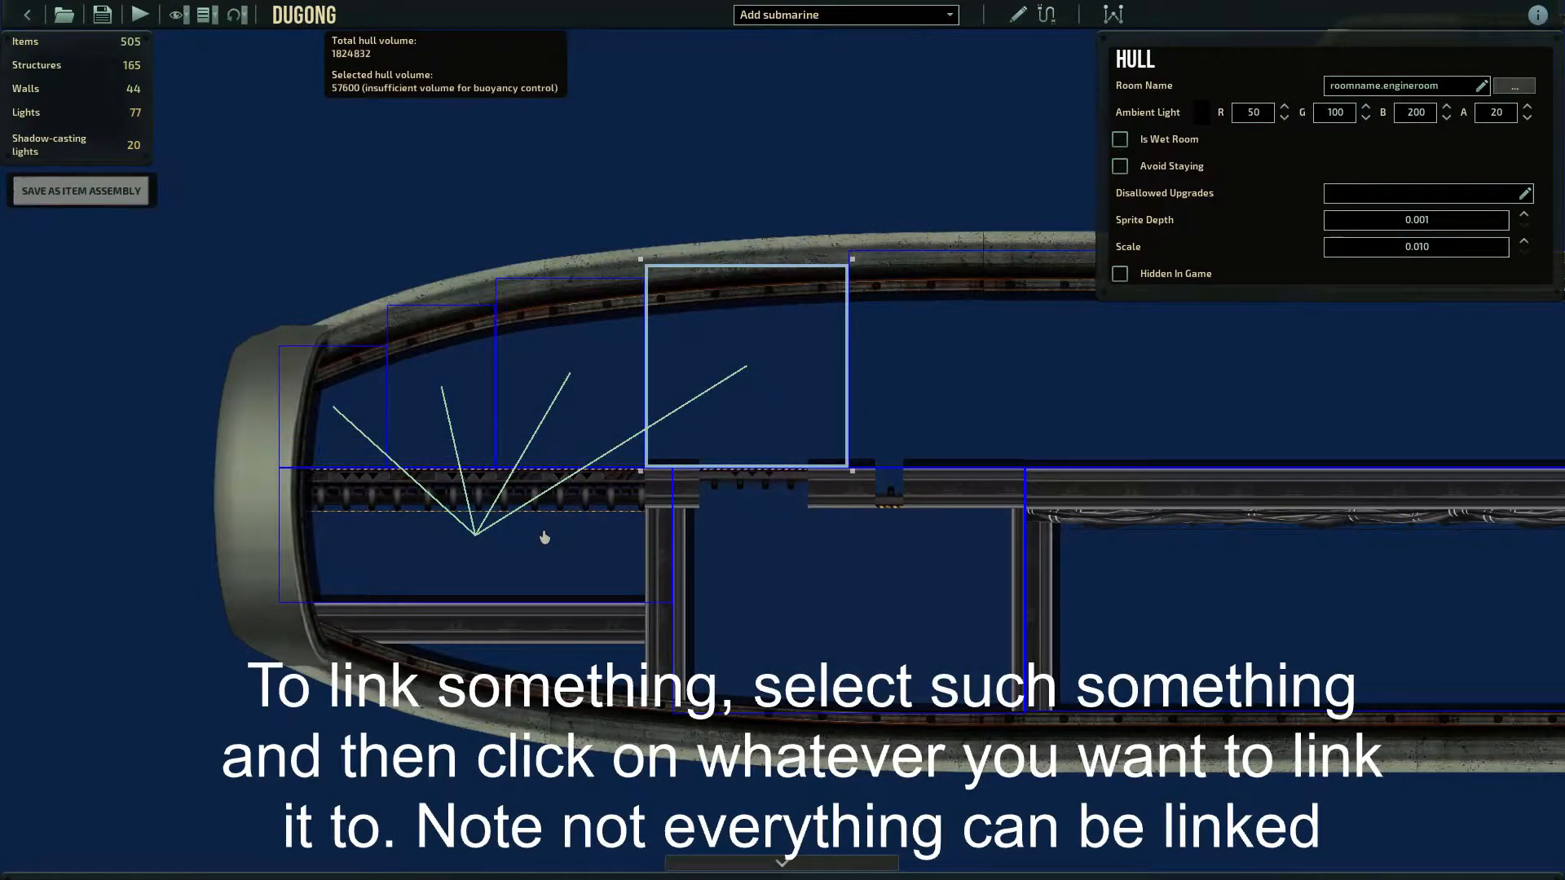
# Step: Load the HALL4WAYMODULE_01 hallway module from the open-file button
pyautogui.click(1515, 85)
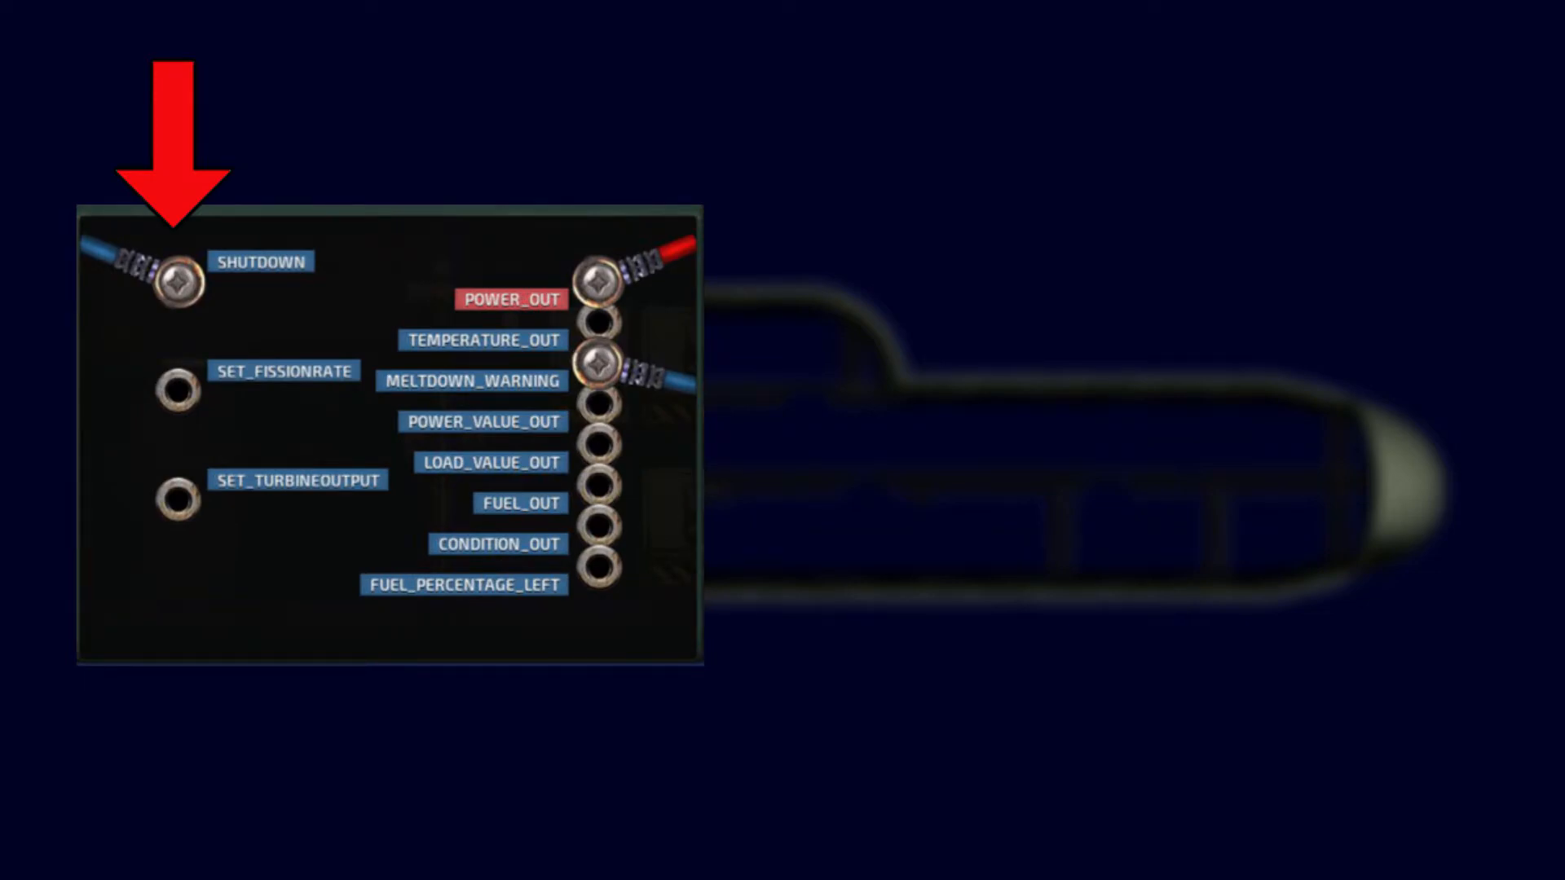
pyautogui.moveTo(596, 282)
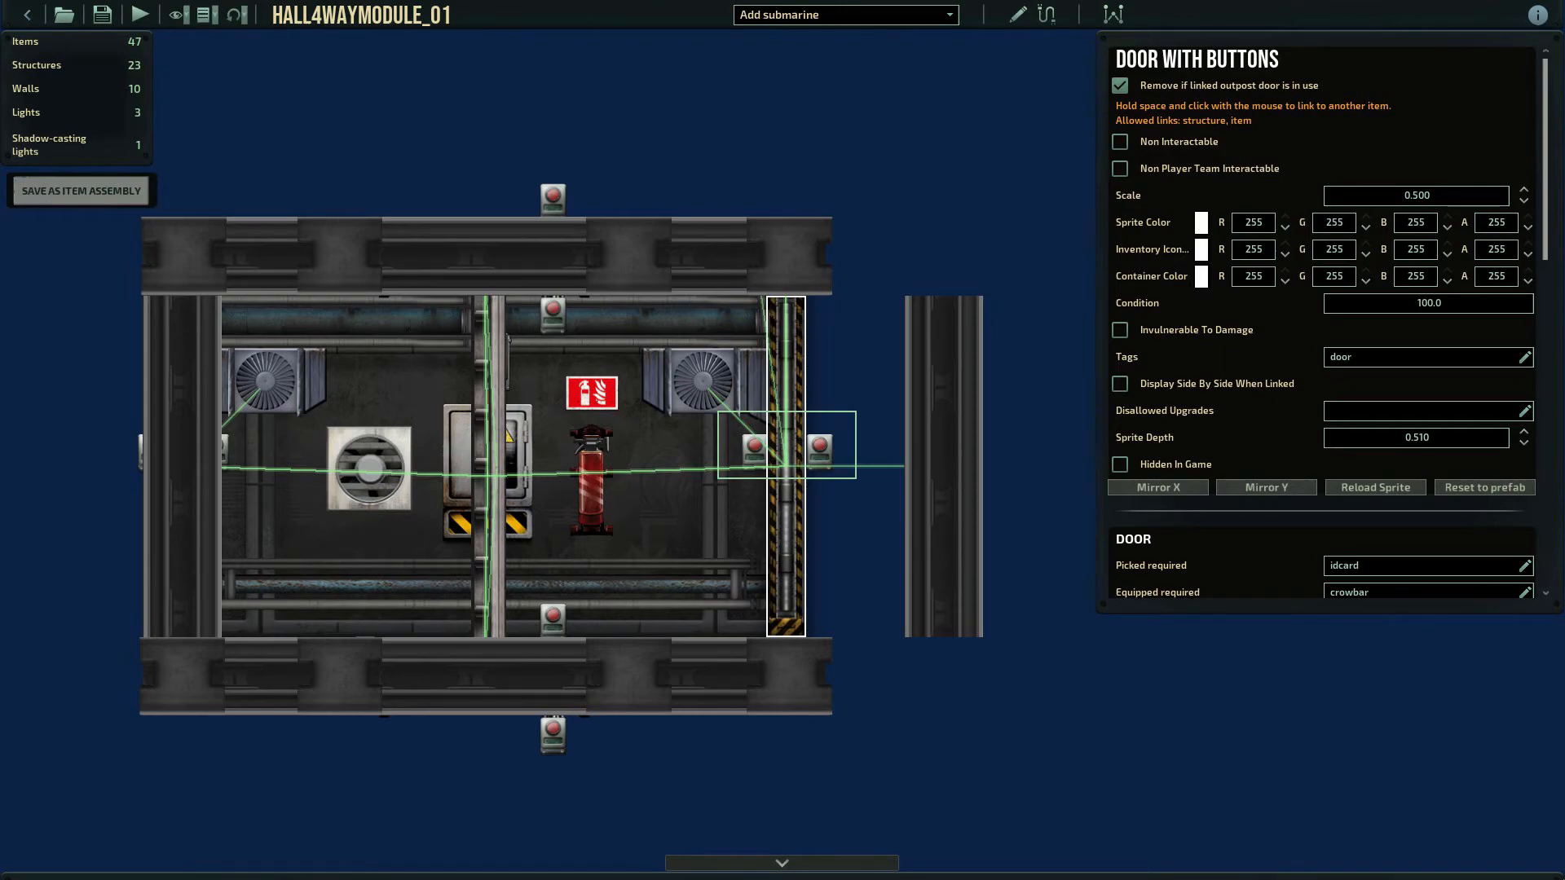
pyautogui.moveTo(1120, 85)
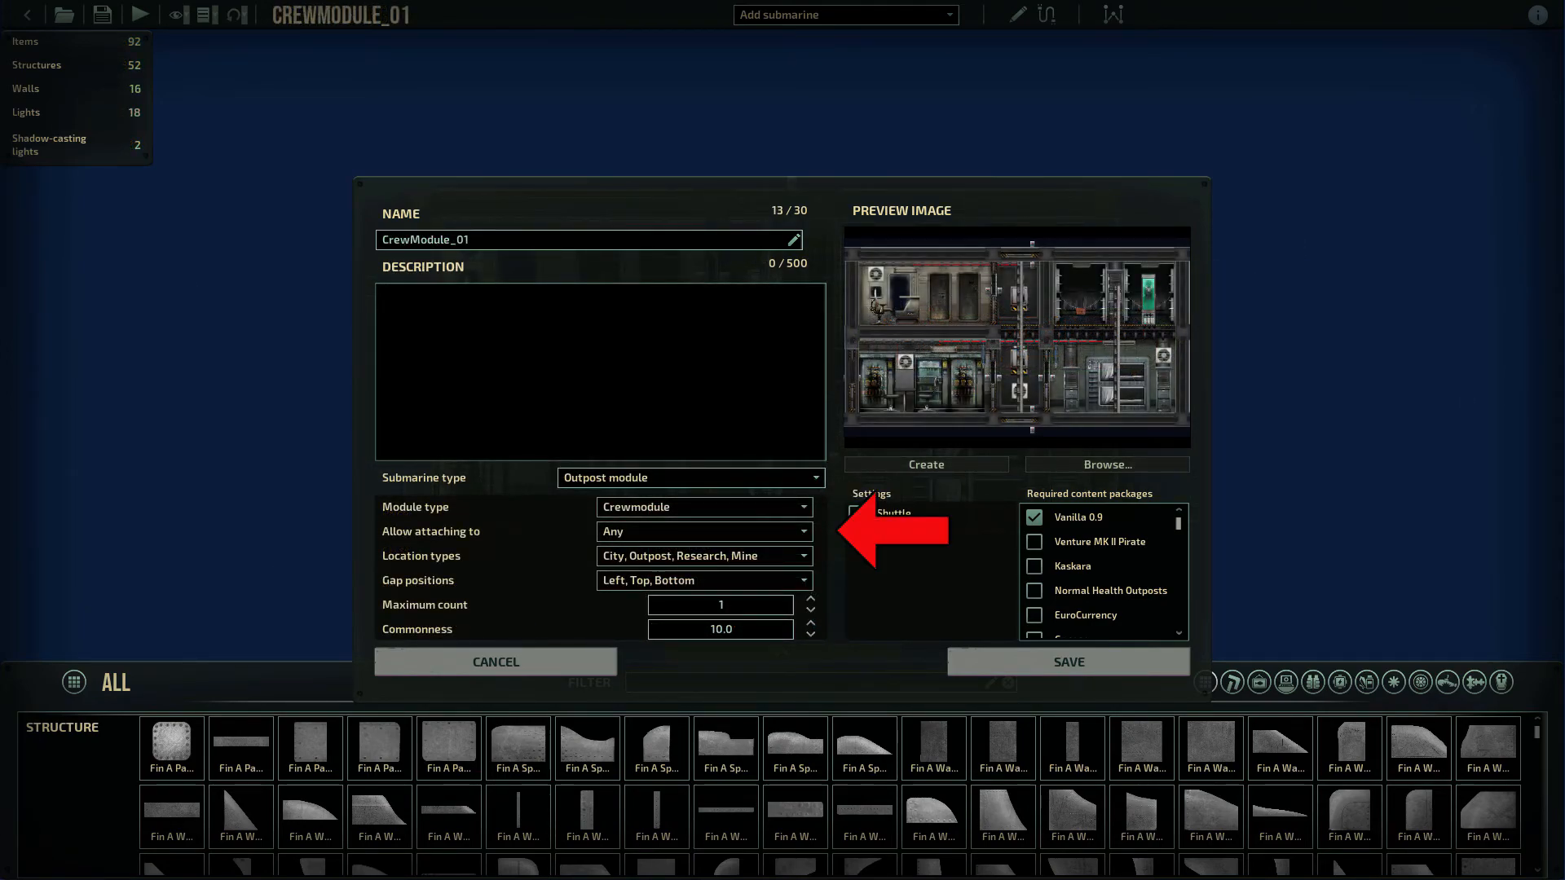
pyautogui.click(857, 537)
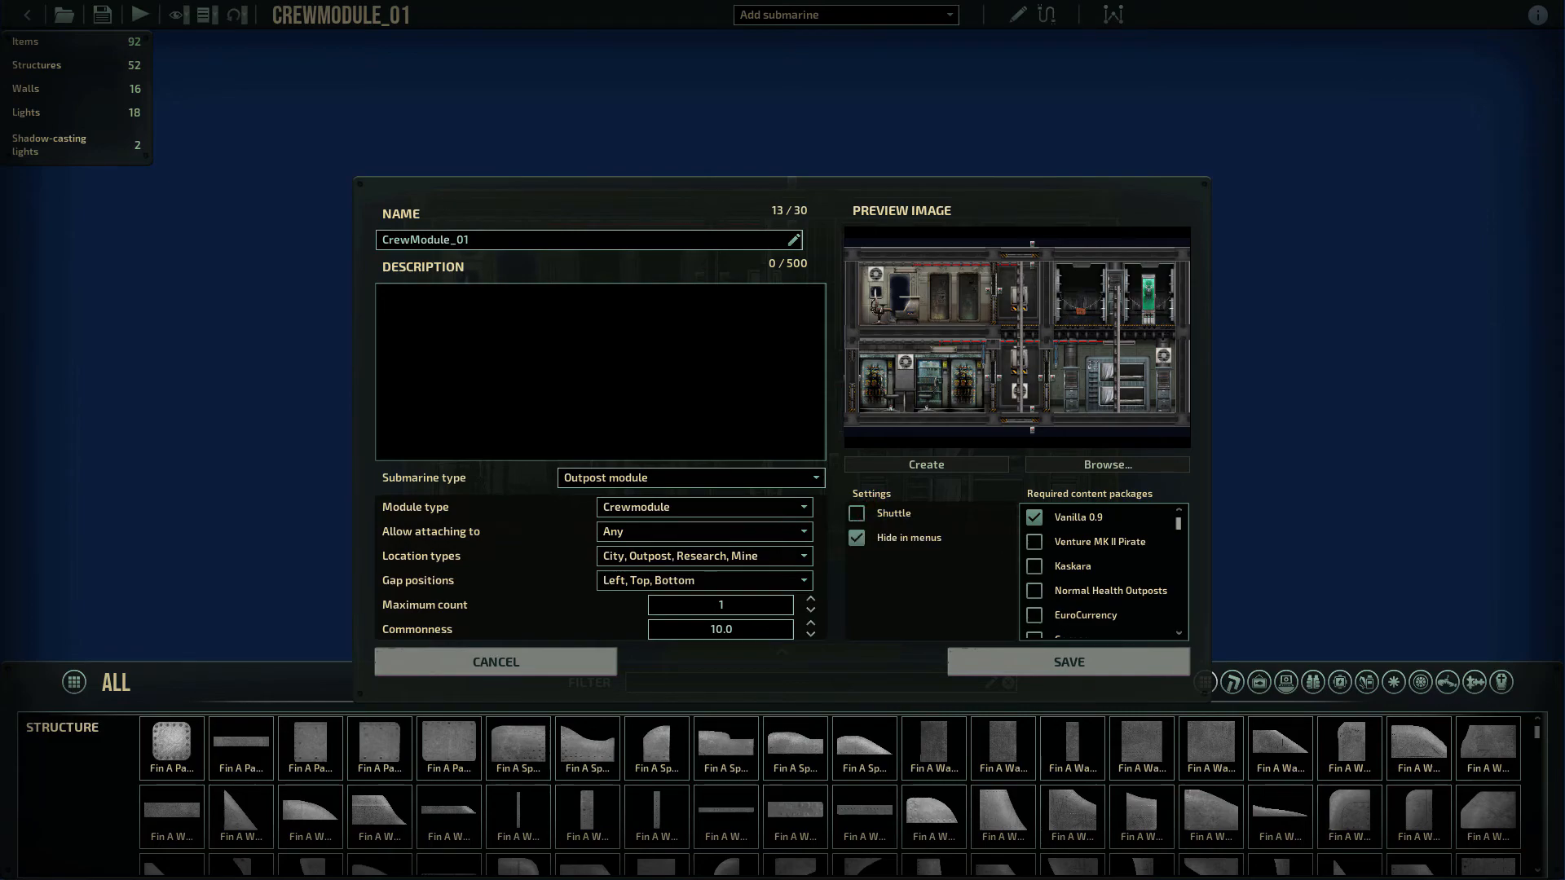